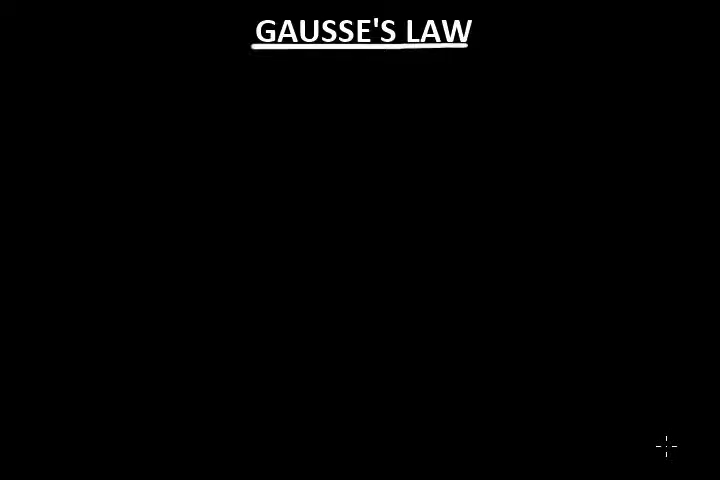
mouse_move(155, 172)
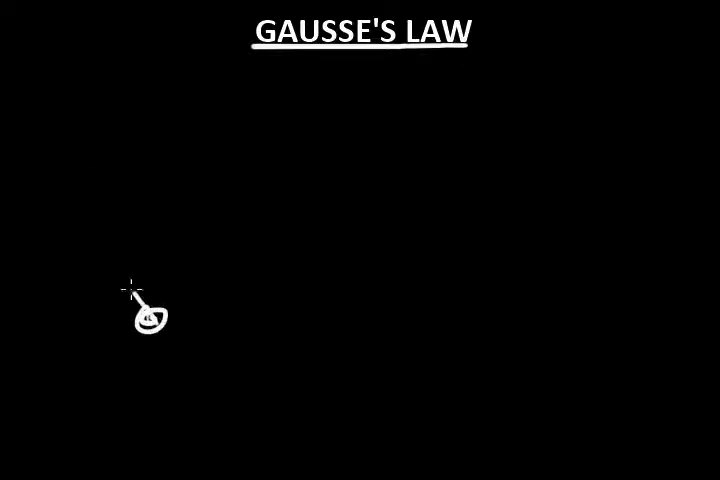
Step: Sketch the cone spreading outward from the charge
drag(148, 320, 50, 135)
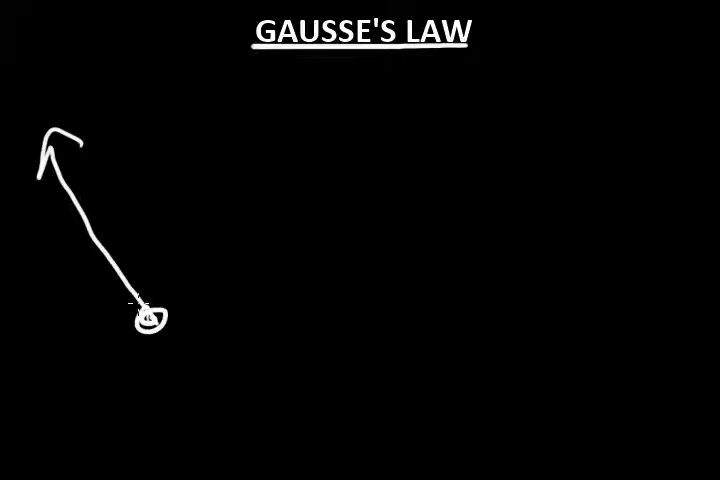
drag(150, 320, 270, 130)
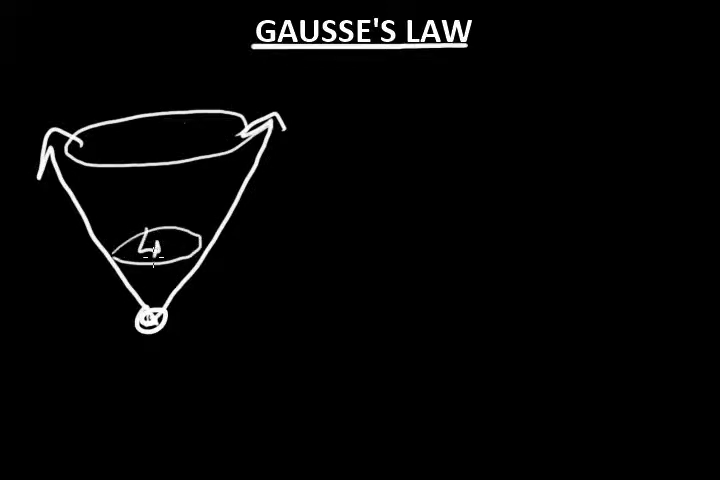
click(160, 250)
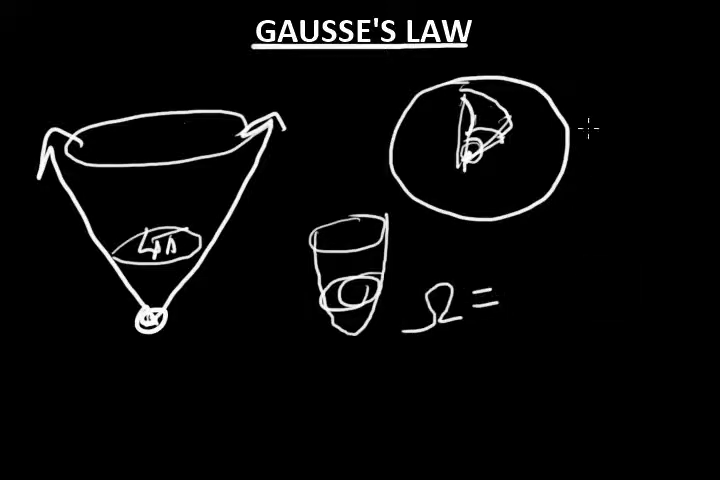
mouse_move(527, 263)
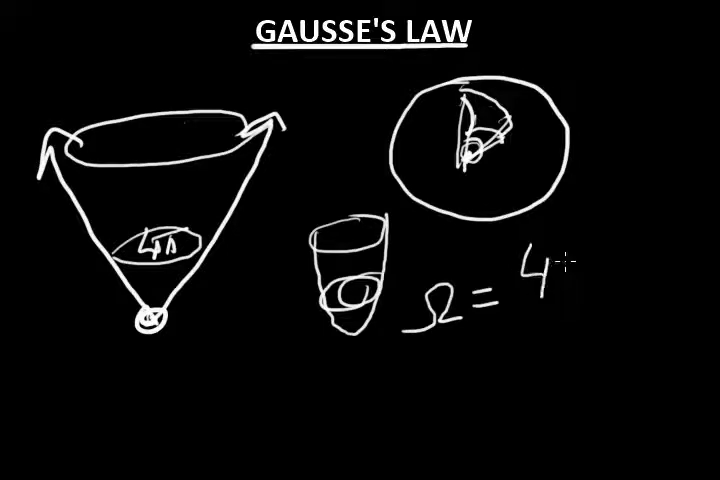
Step: Handwrite πr² and =4π to complete Ω = 4πr²/r²
text(πr²)
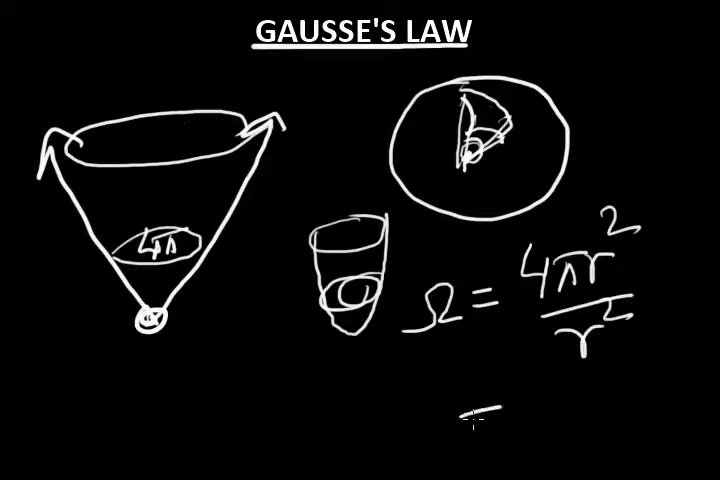
text(=4π)
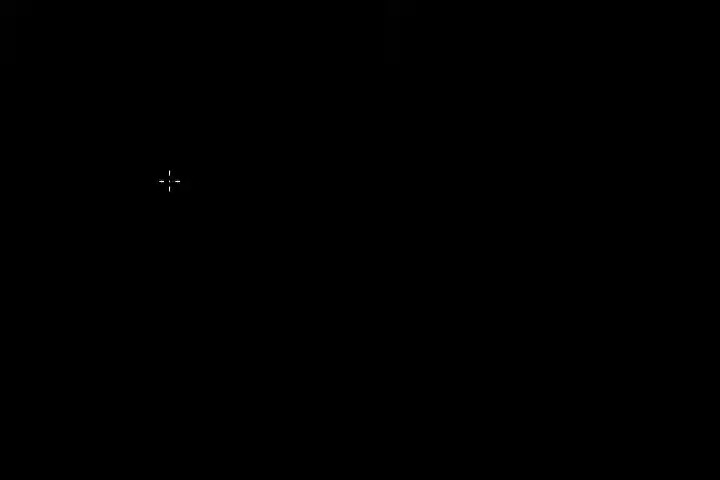
mouse_move(58, 140)
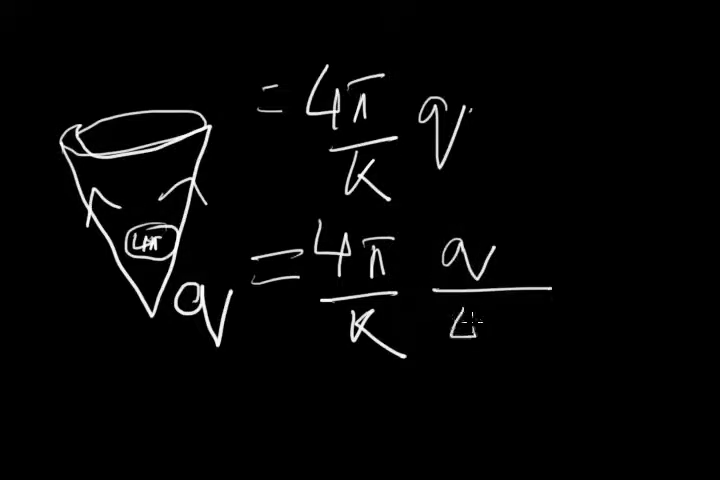
text(4πr²)
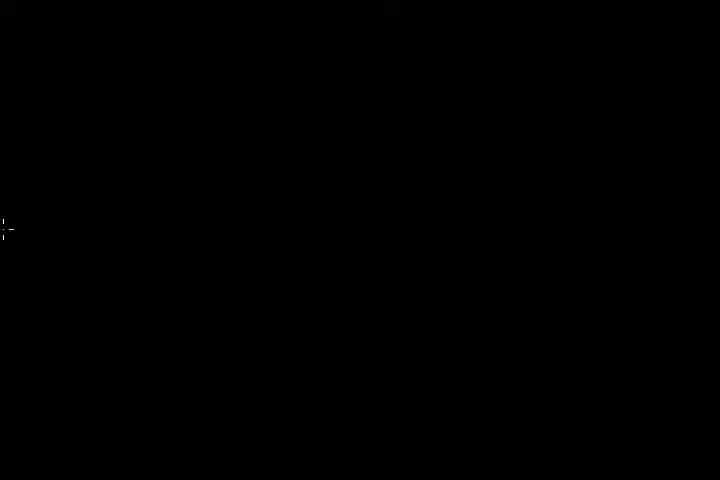
mouse_move(180, 143)
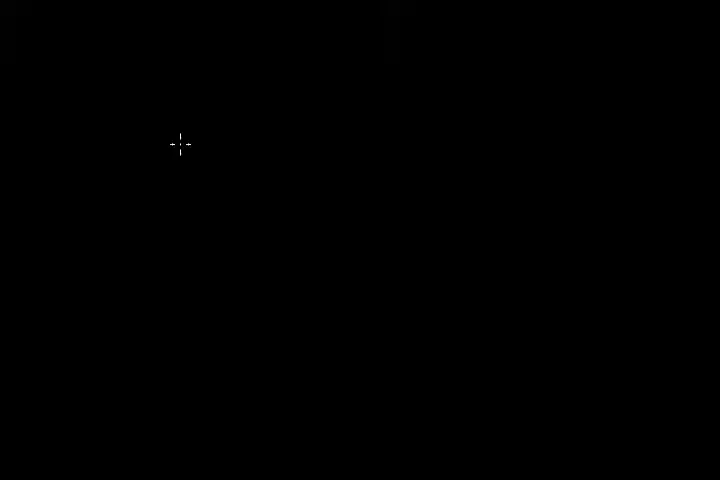
mouse_move(170, 146)
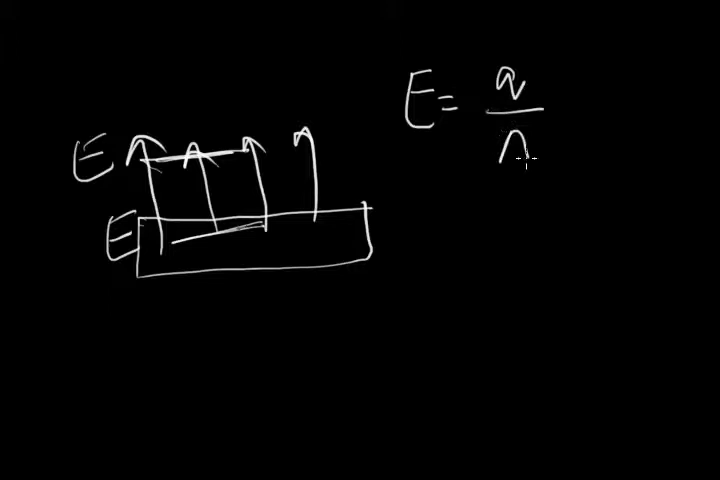
Step: Write the A denominator of E = q/A beside the slab
text(A)
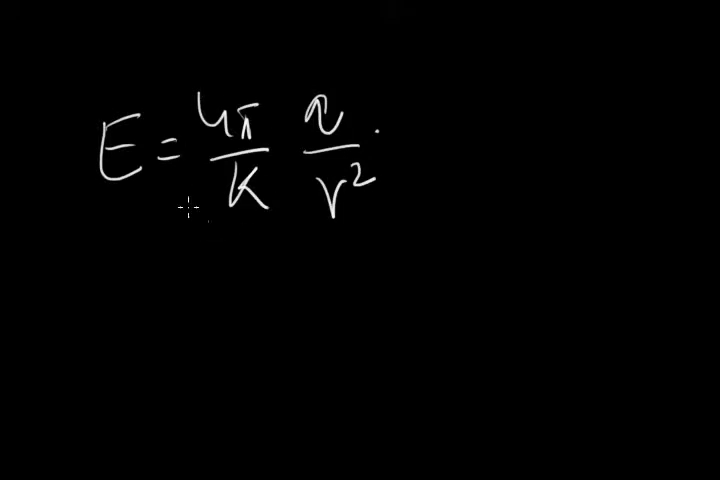
mouse_move(251, 90)
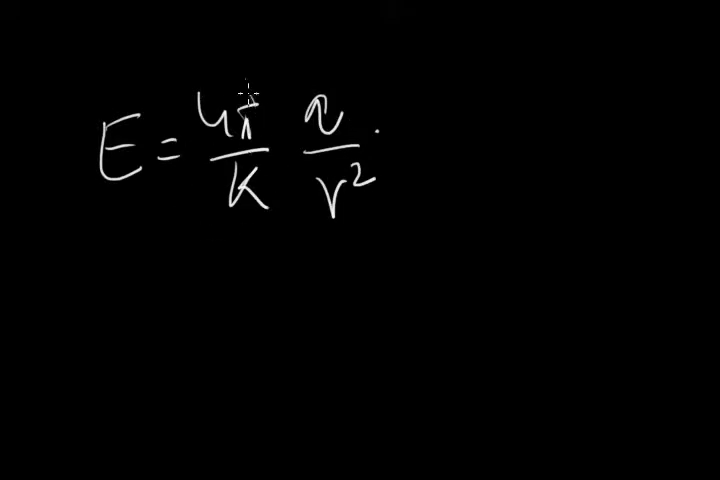
Step: Circle the 4π/K factor and mark the q/r² term
drag(230, 90, 235, 225)
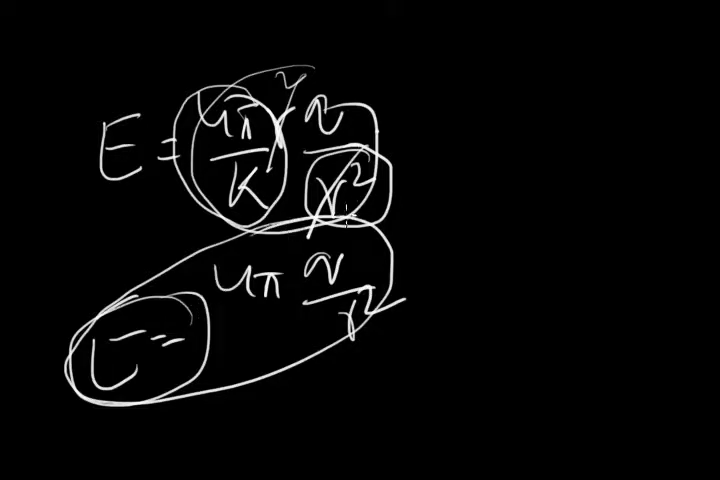
drag(460, 240, 600, 232)
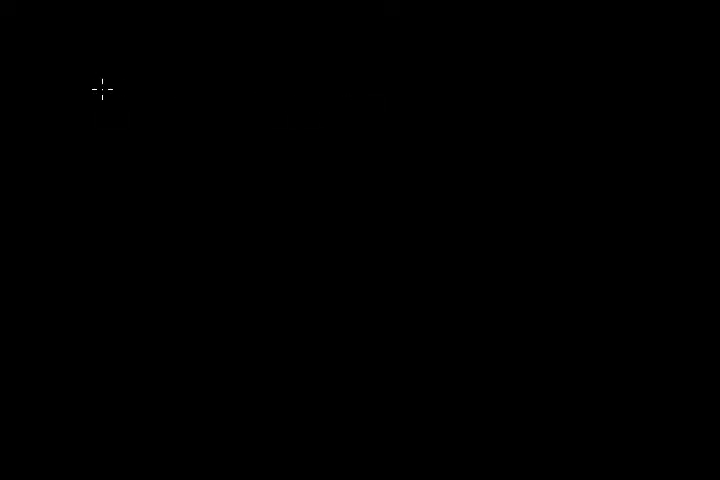
mouse_move(390, 213)
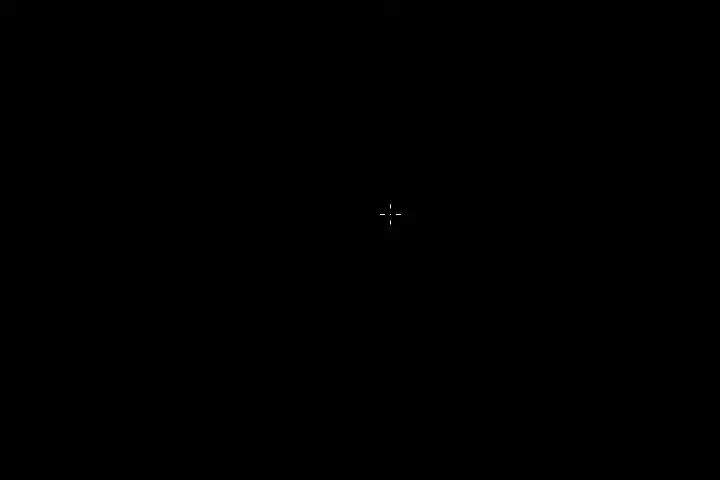
mouse_move(305, 211)
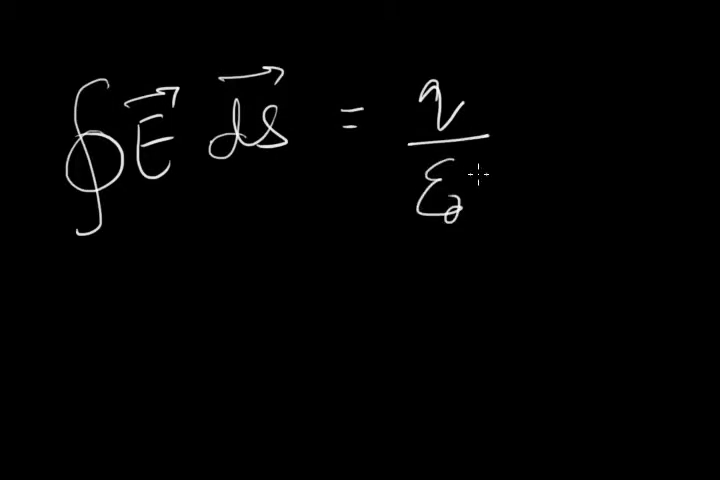
mouse_move(505, 62)
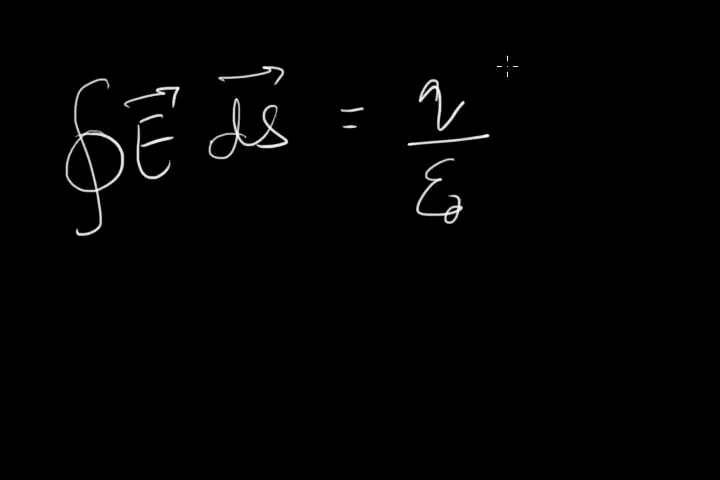
Step: Box the surface-integral formula and write 'x A =' below it
drag(505, 62, 295, 255)
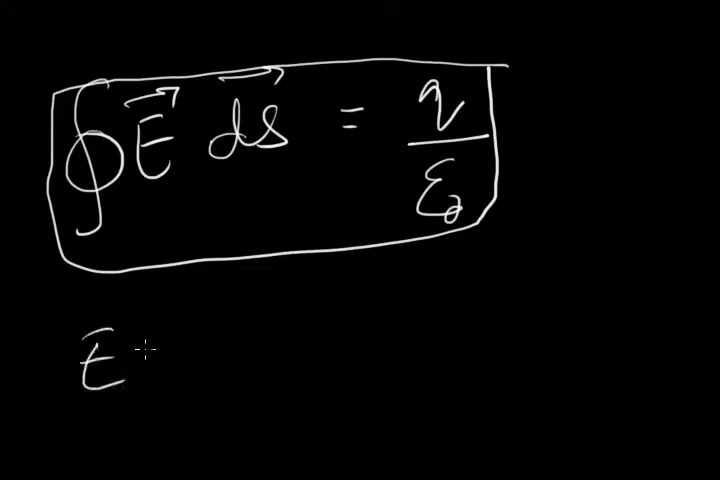
text(x A = q/k)
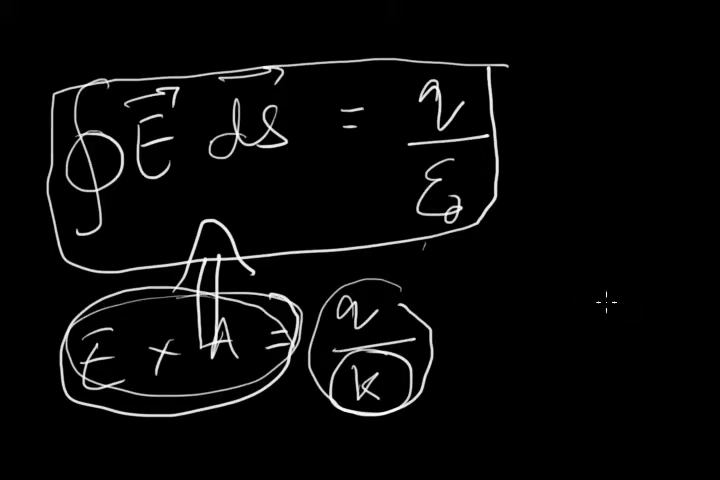
mouse_move(535, 365)
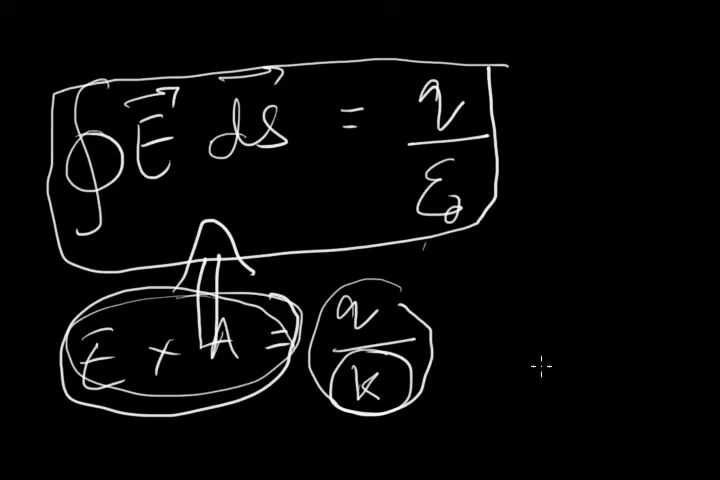